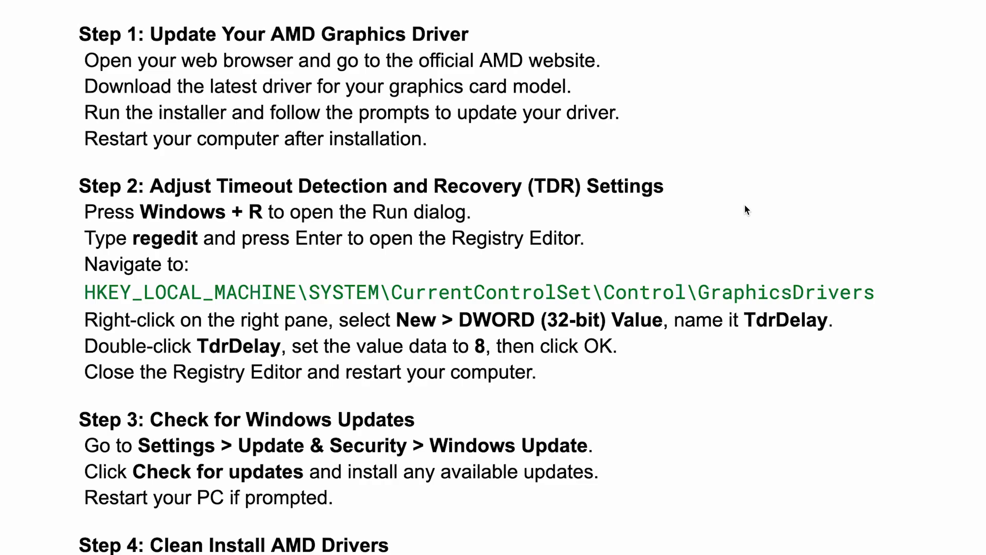
{"action": "scroll", "scroll_direction": "down", "scroll_amount": 3}
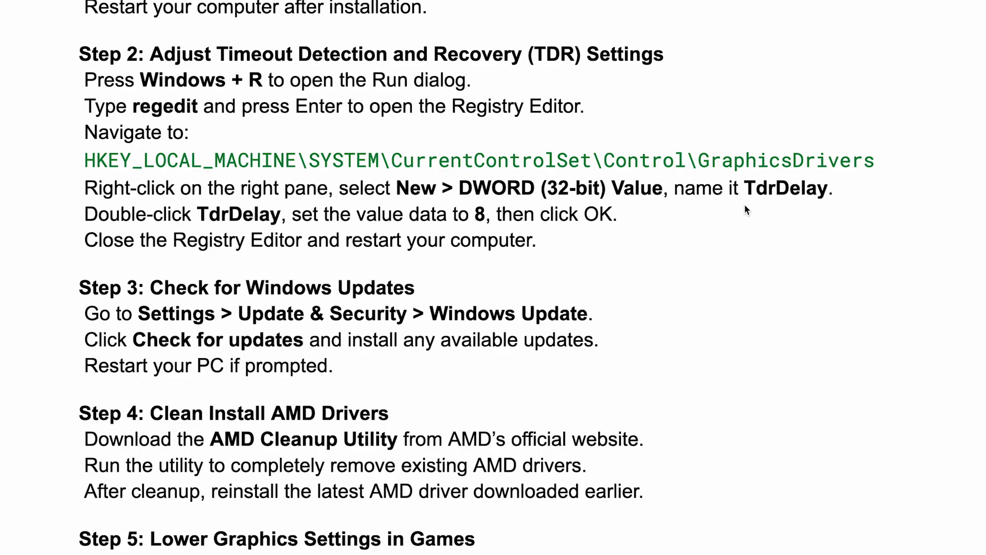